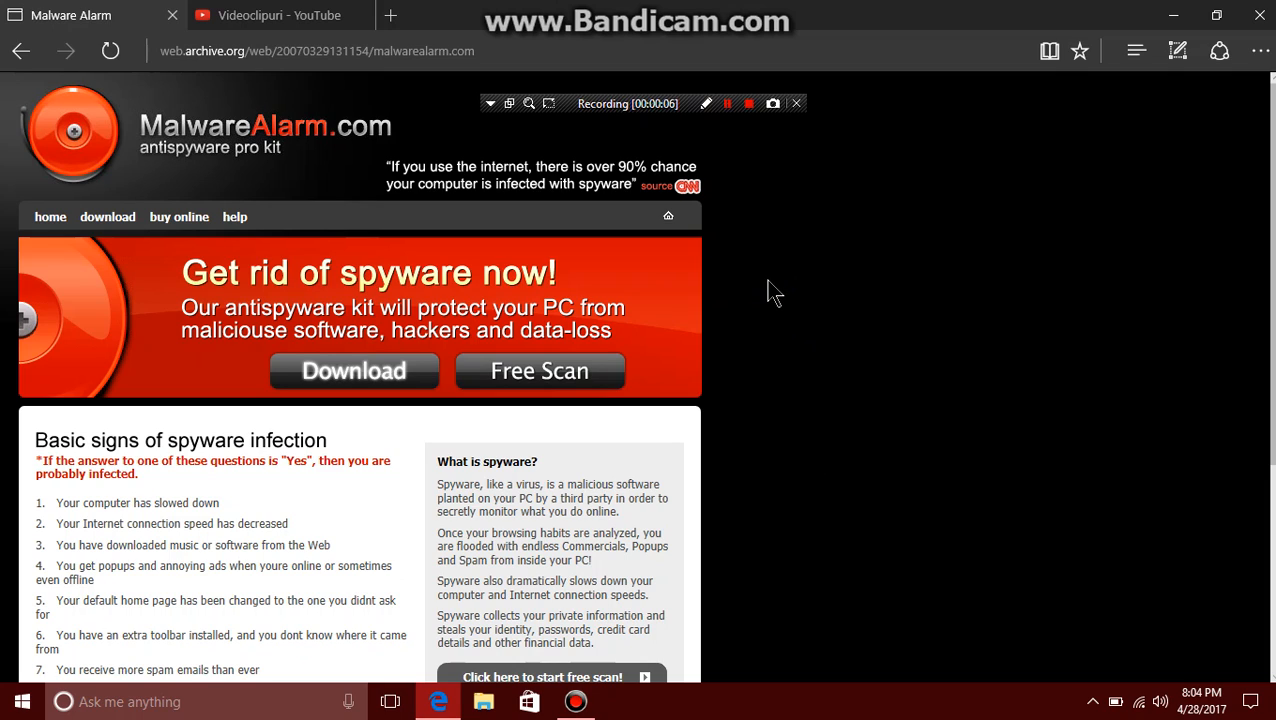
{"action": "mouse_move", "coordinate": [354, 370]}
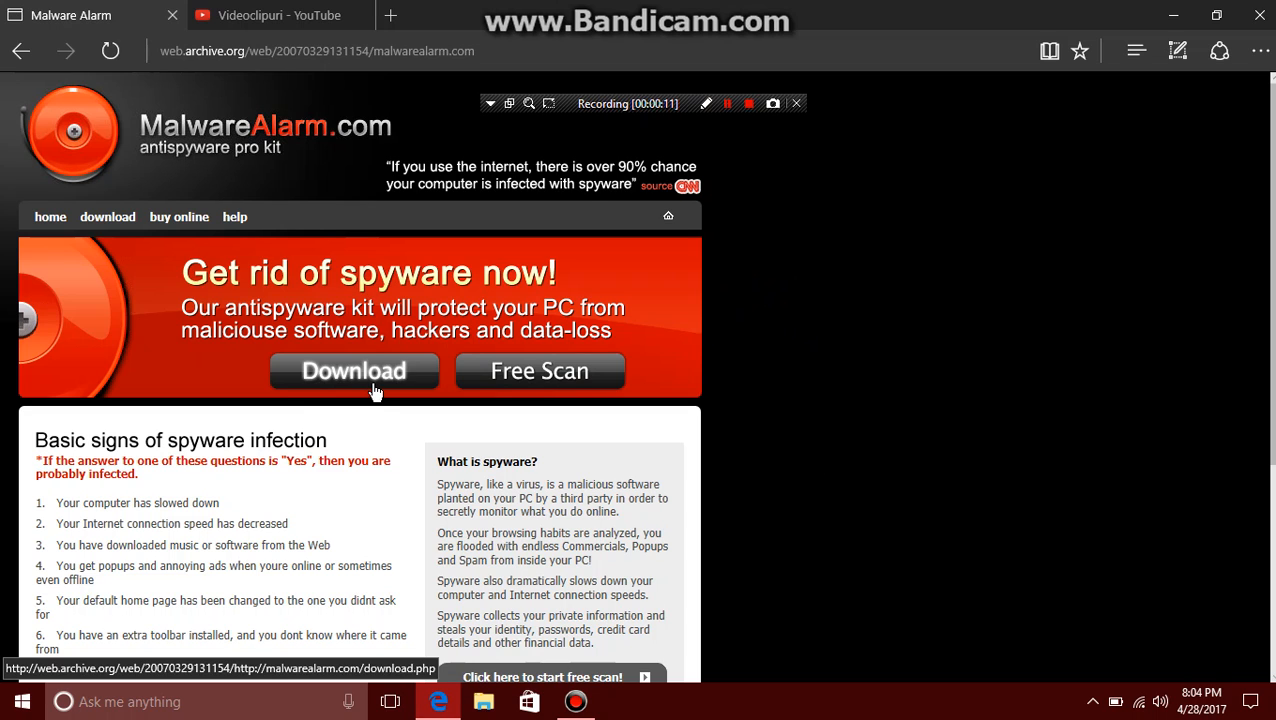
Step: Move the 'MalwareAlarm Databases not found' error aside and dismiss it with OK so the scan starts
{"action": "scroll", "scroll_direction": "down", "scroll_amount": 3}
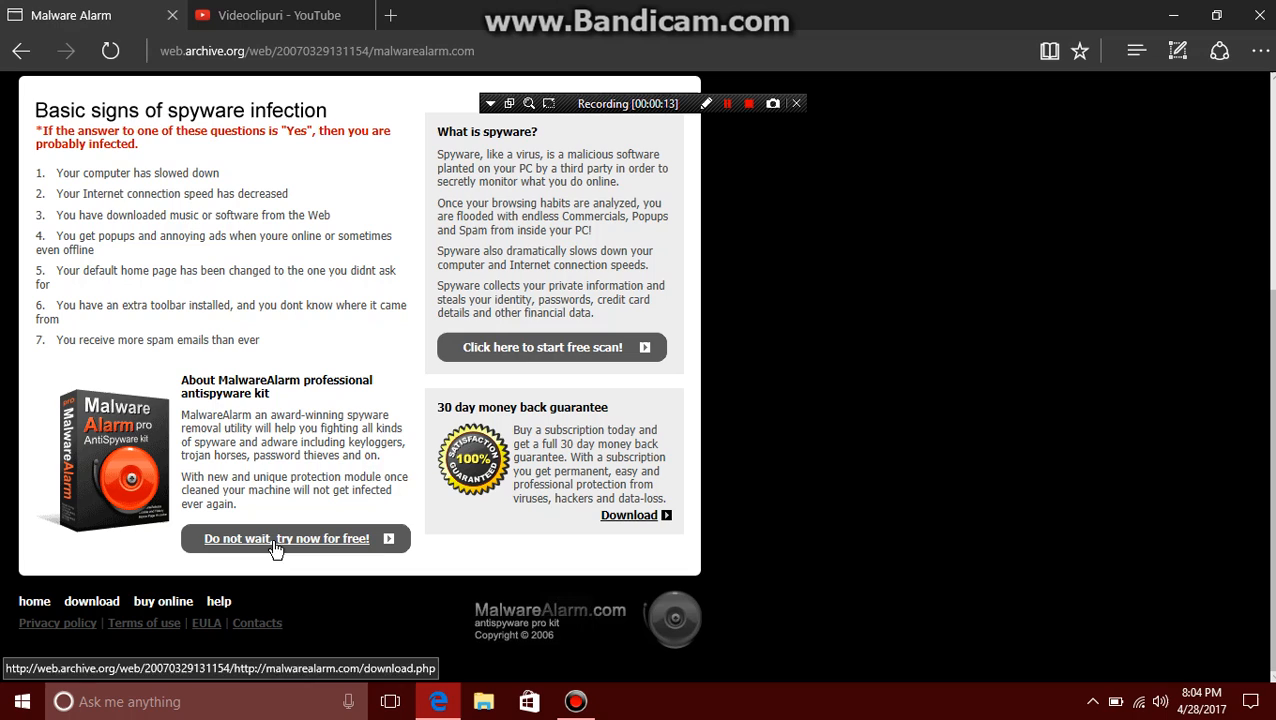
{"action": "mouse_move", "coordinate": [100, 460]}
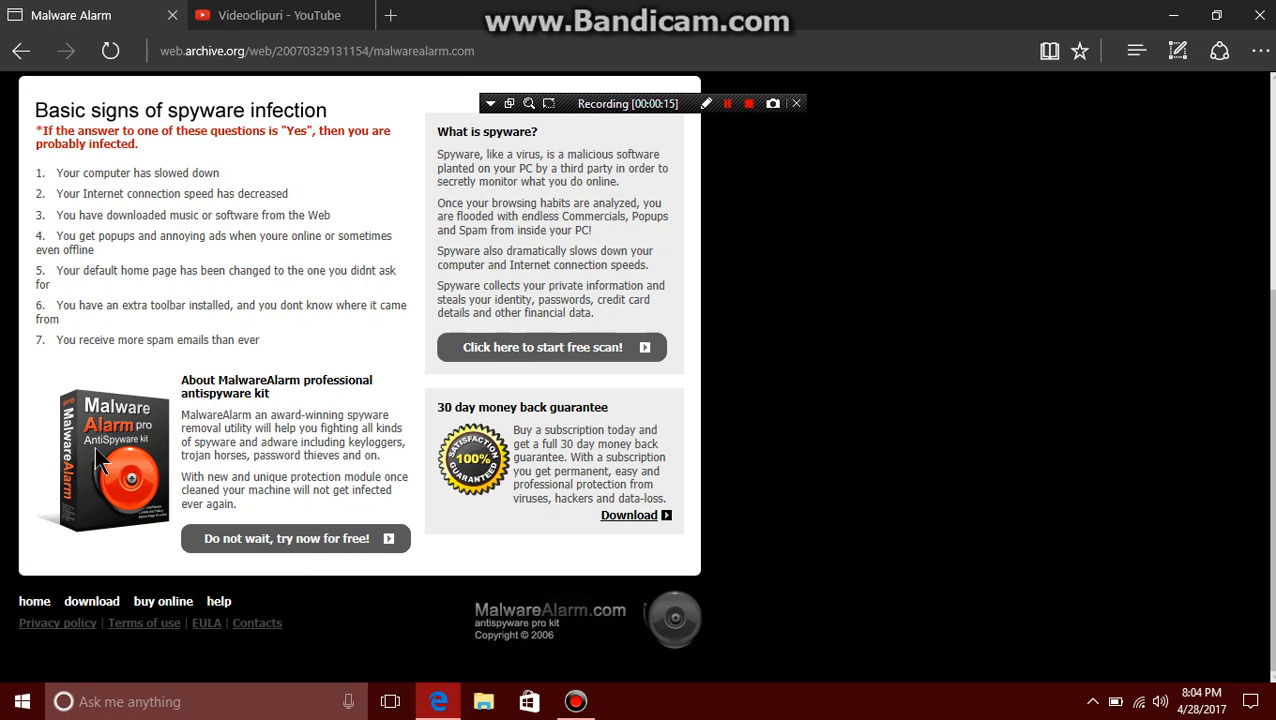
{"action": "mouse_move", "coordinate": [732, 612]}
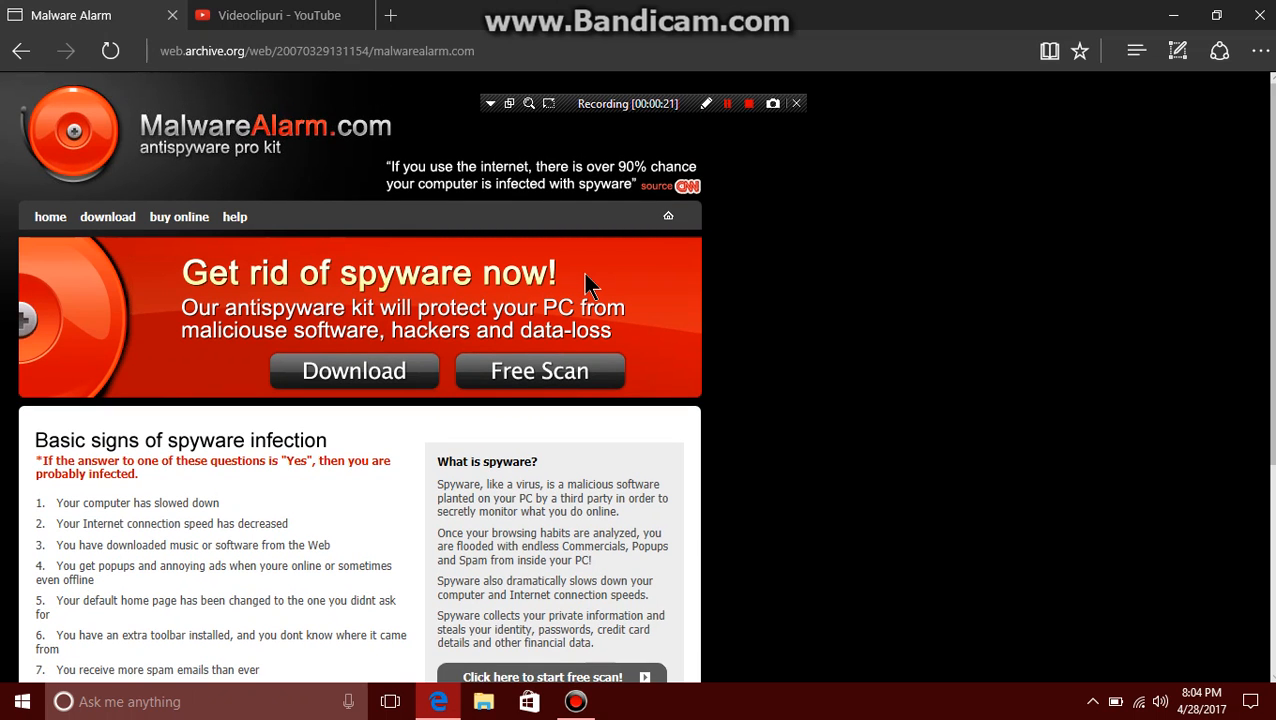
{"action": "mouse_move", "coordinate": [530, 232]}
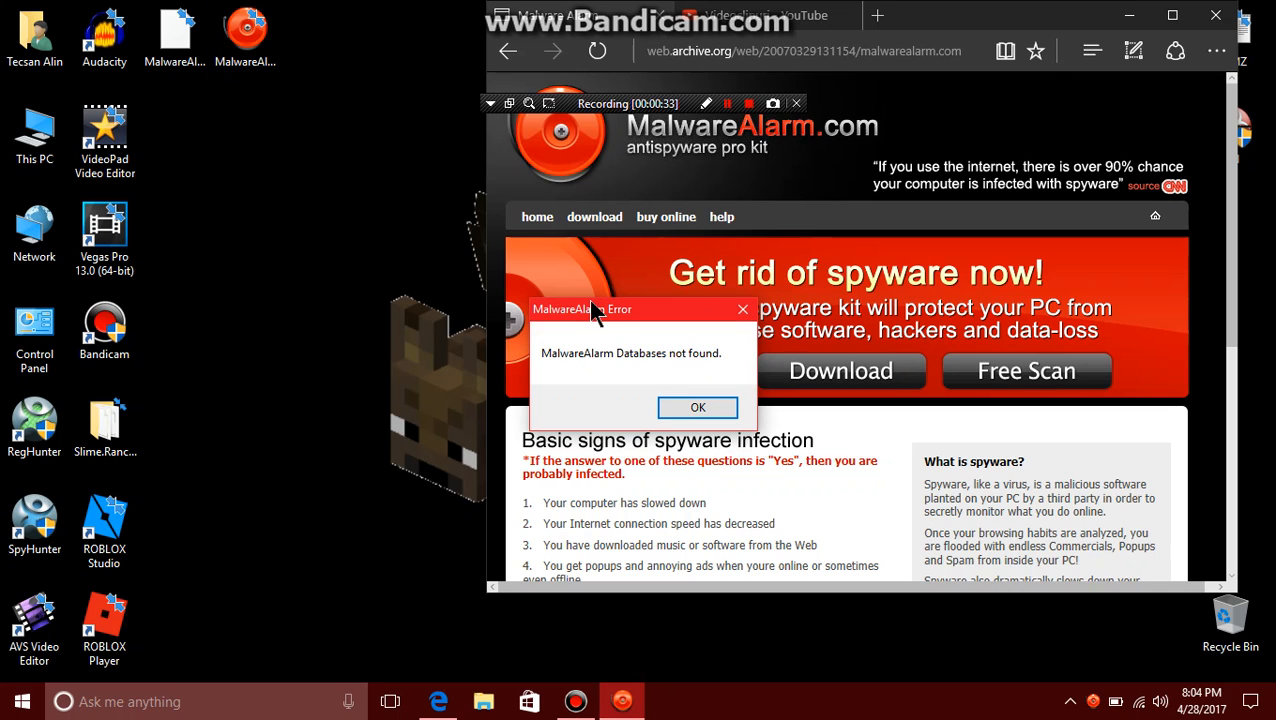
{"action": "left_click_drag", "start_coordinate": [590, 308], "coordinate": [400, 322]}
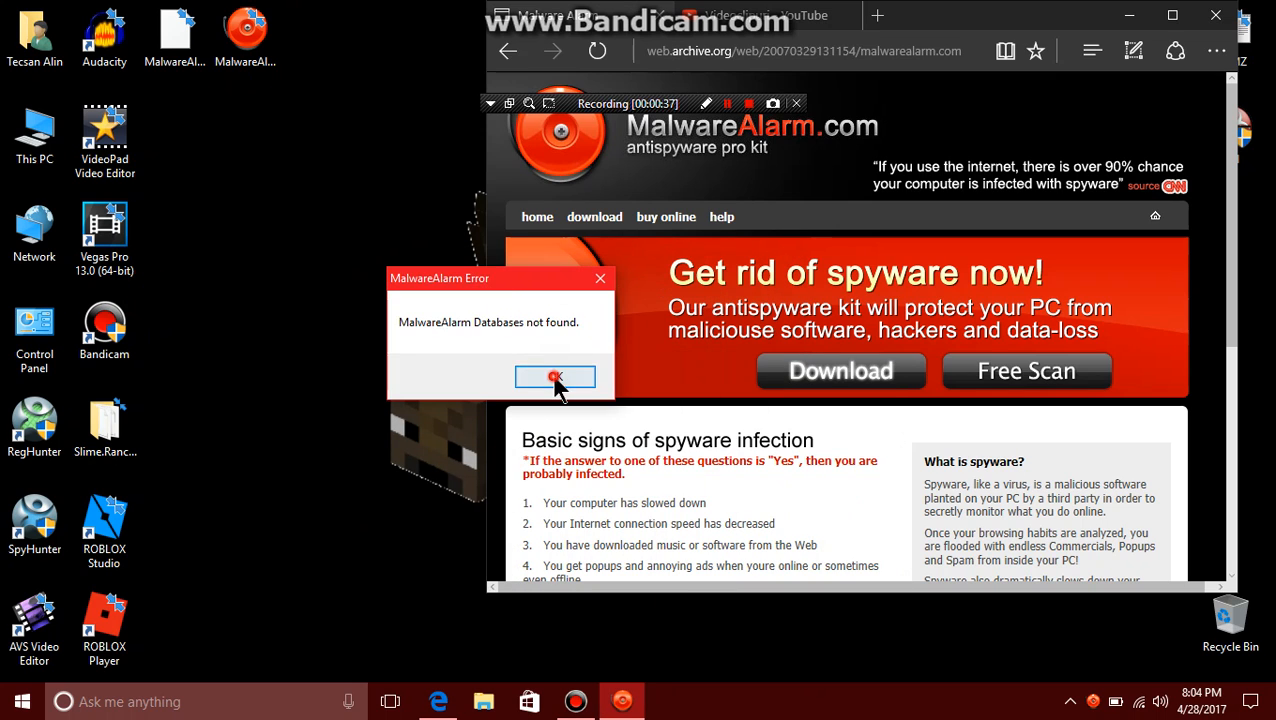
{"action": "left_click", "coordinate": [556, 376]}
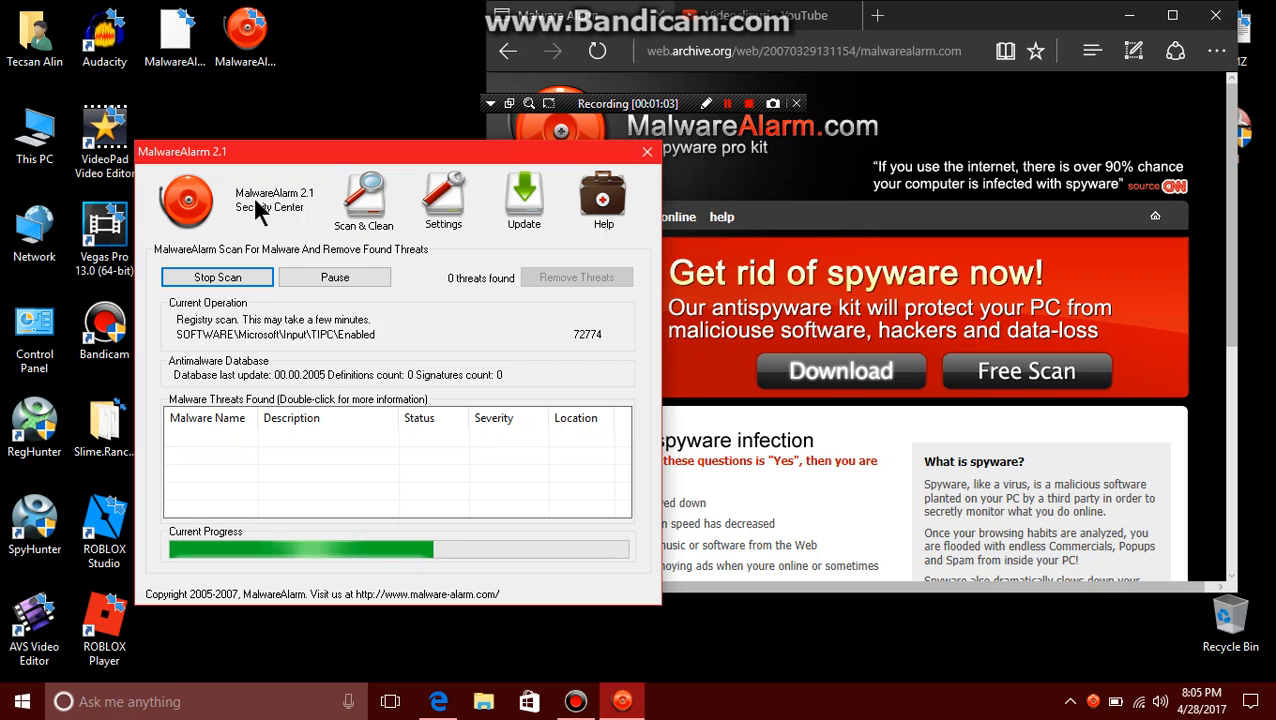
Step: Continue evaluating the trial, disable Enable Automatic Deletion in Settings, view Help, then go to Update
{"action": "left_click", "coordinate": [444, 198]}
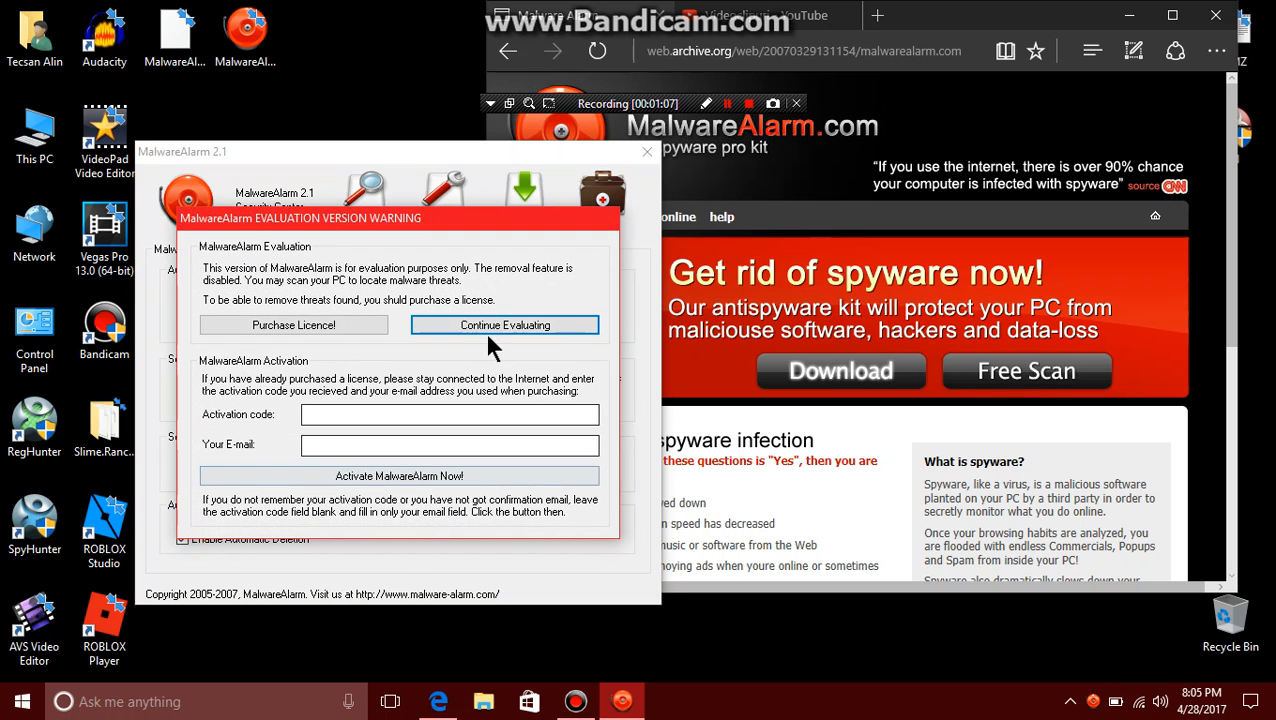
{"action": "left_click", "coordinate": [504, 324]}
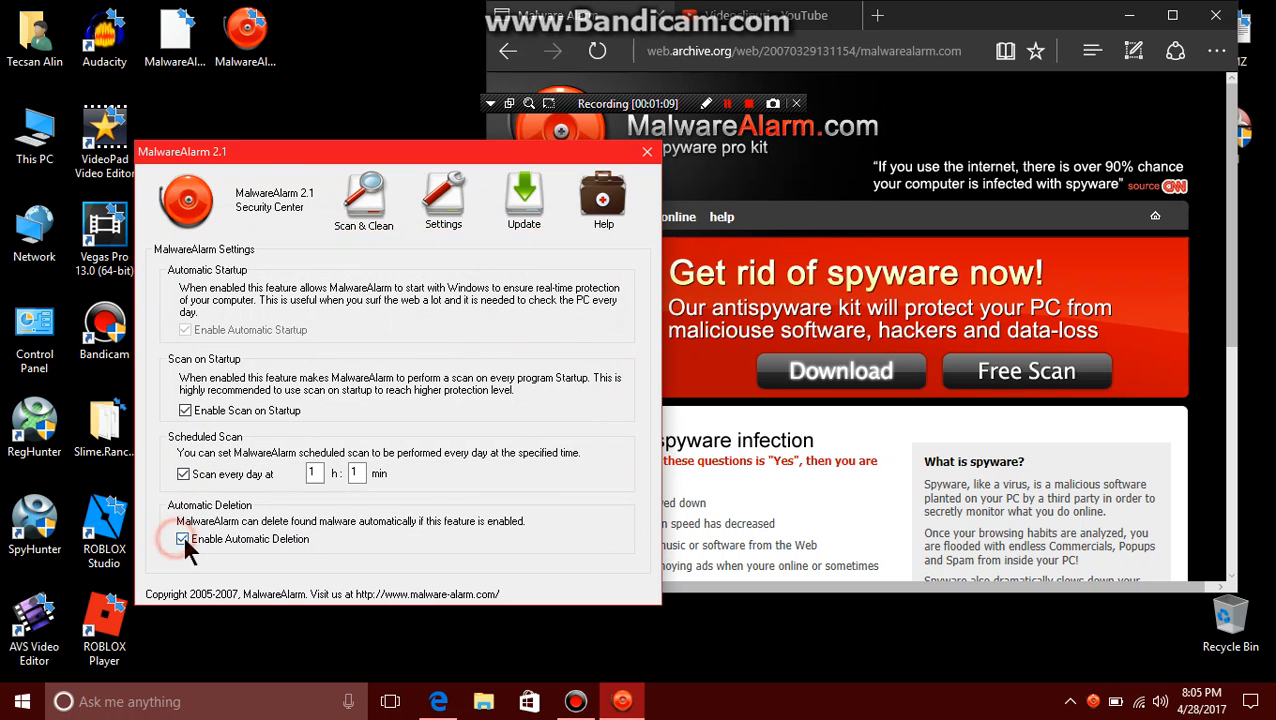
{"action": "left_click", "coordinate": [524, 196]}
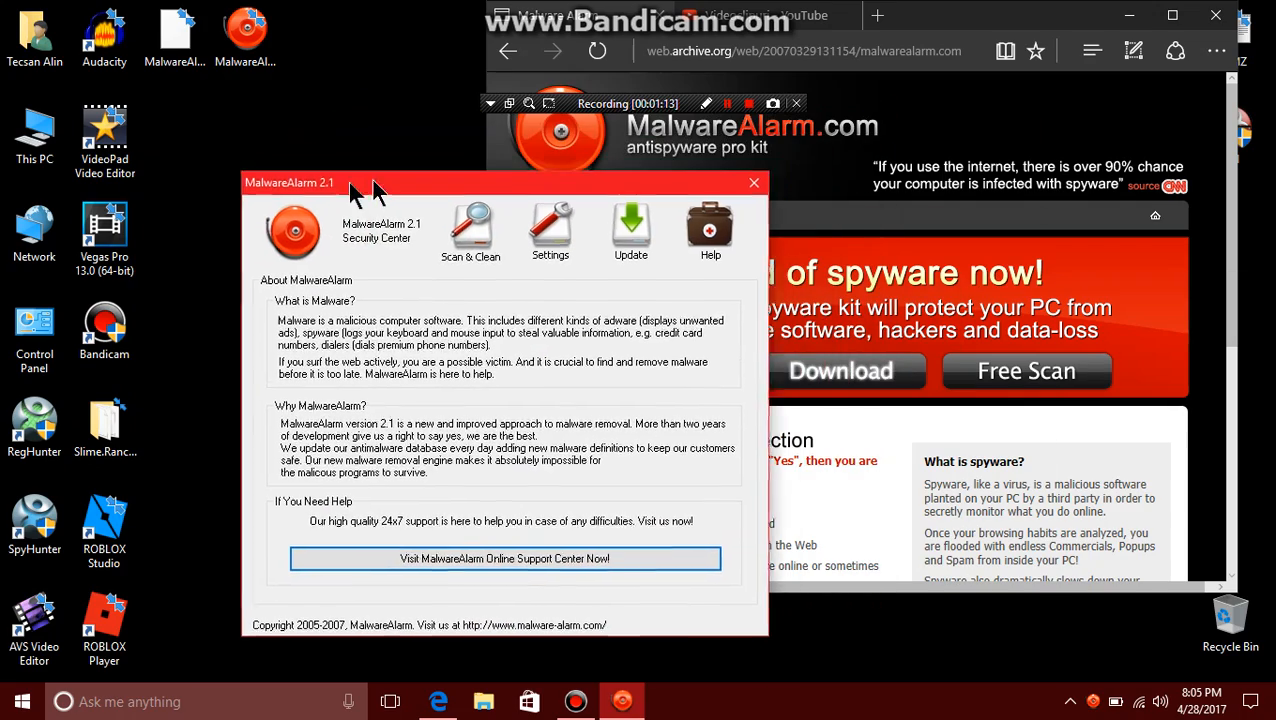
{"action": "left_click", "coordinate": [550, 230]}
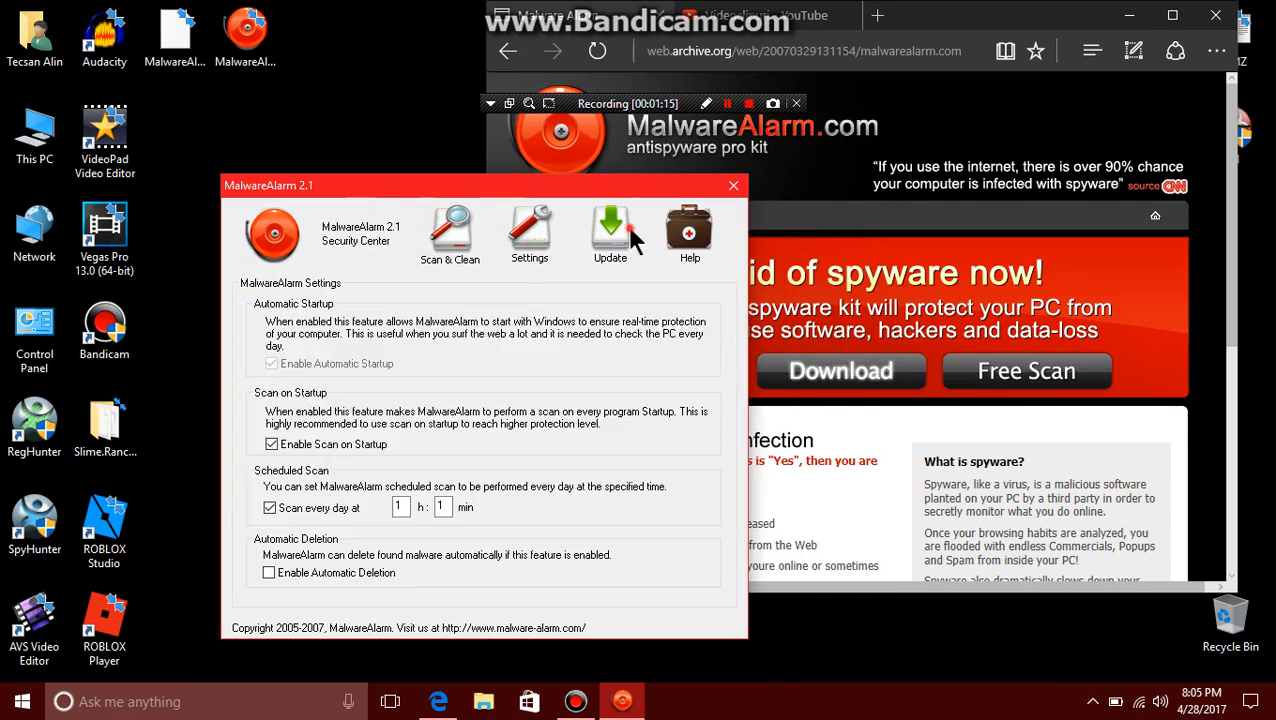
{"action": "left_click", "coordinate": [450, 230]}
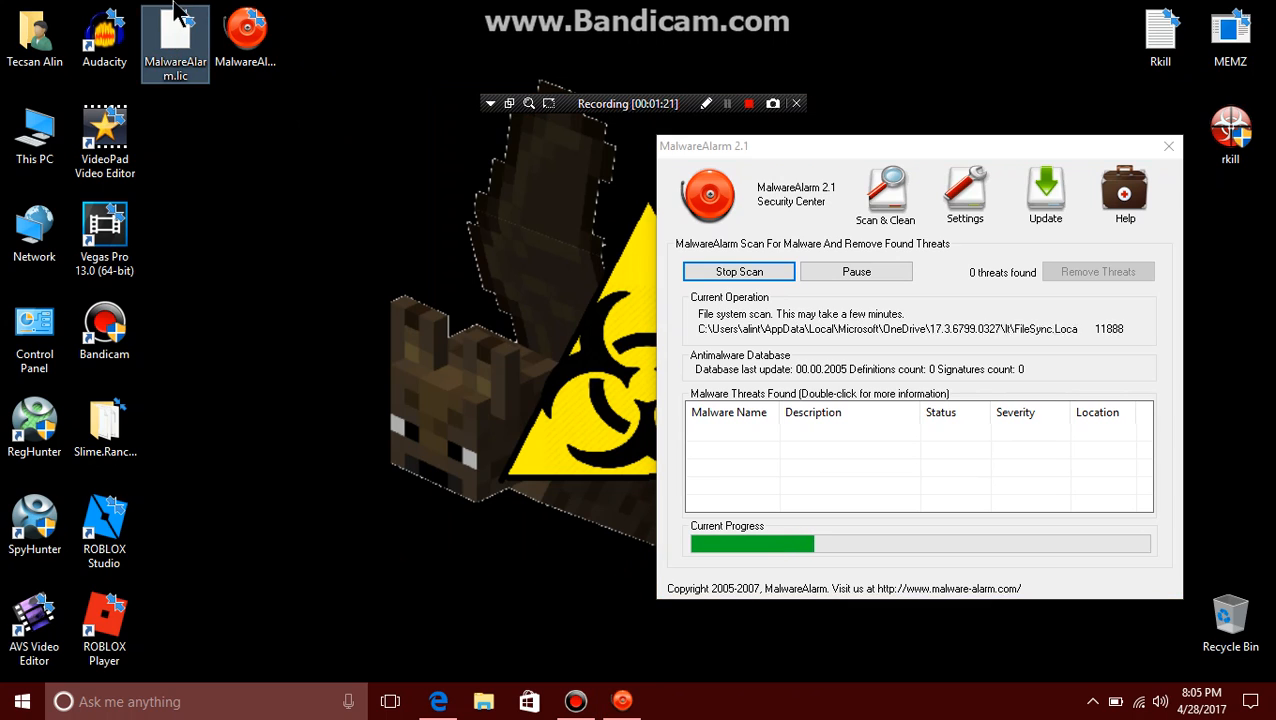
Step: Check MalwareAlarm.lic's Properties (Security, Details, Previous Versions) showing 0 bytes, then move it back up the desktop
{"action": "left_click_drag", "start_coordinate": [176, 44], "coordinate": [316, 532]}
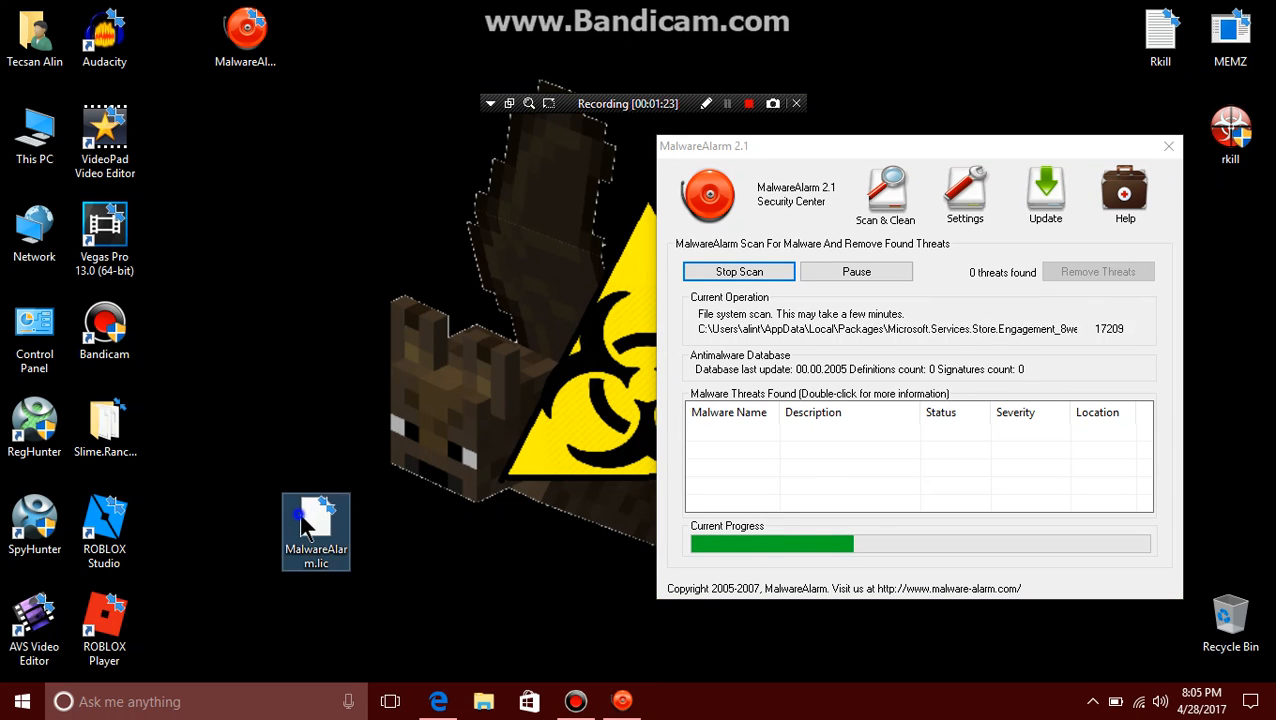
{"action": "right_click", "coordinate": [316, 532]}
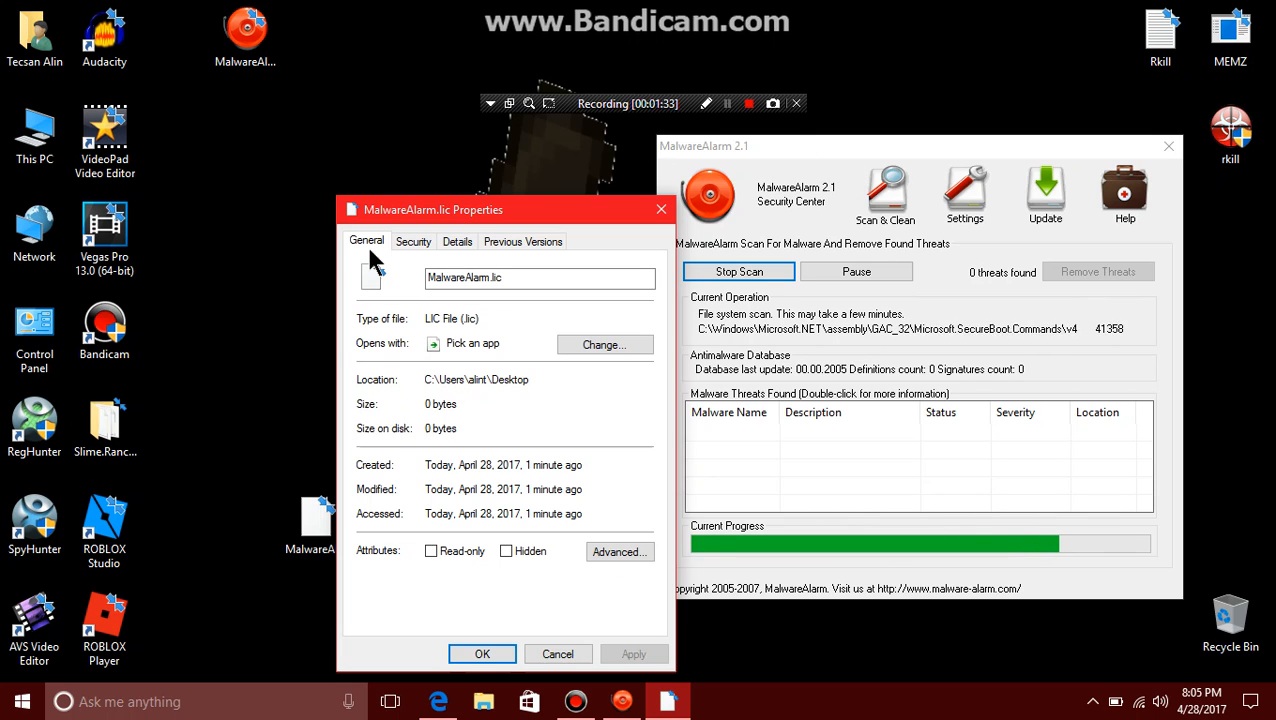
{"action": "left_click", "coordinate": [412, 240]}
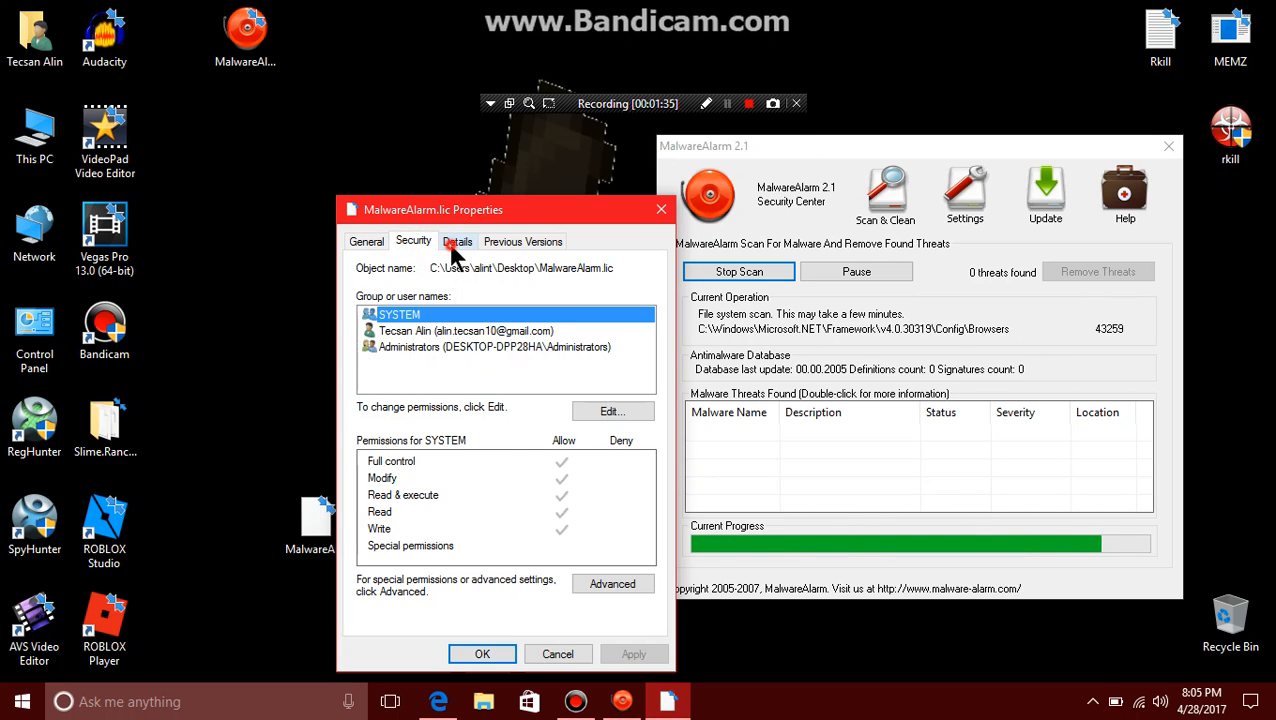
{"action": "left_click", "coordinate": [456, 240]}
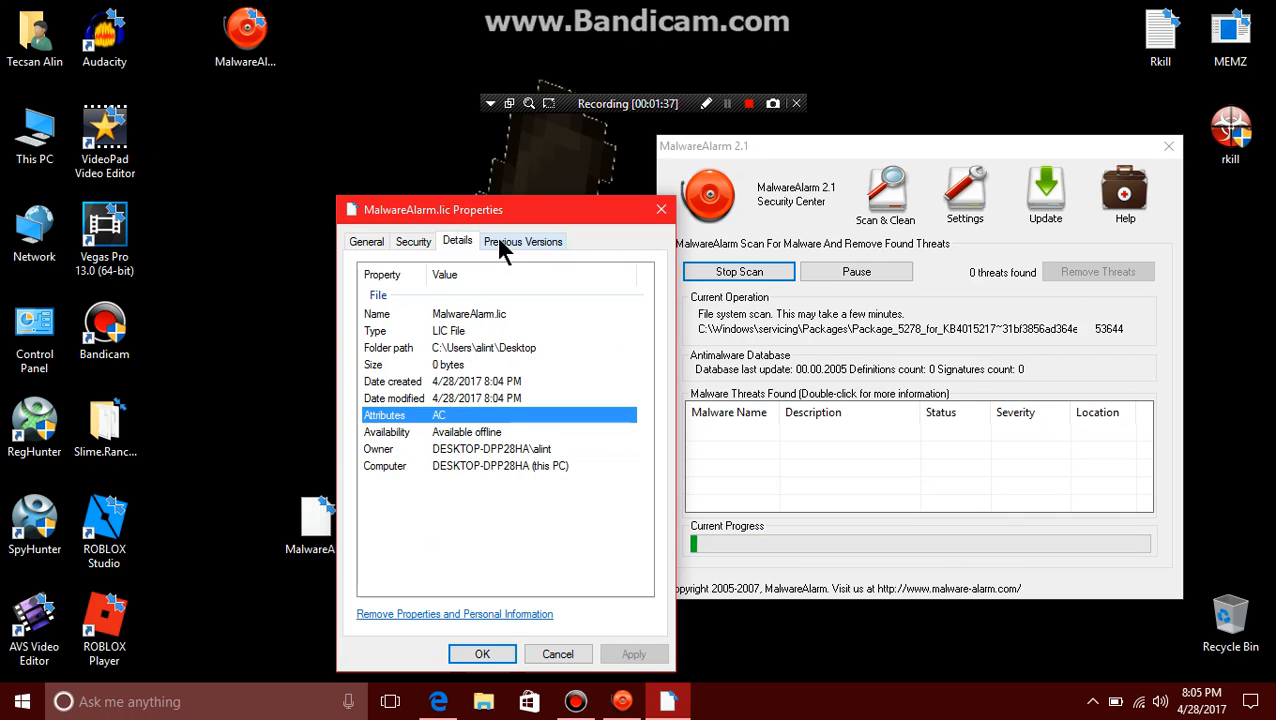
{"action": "left_click", "coordinate": [366, 240]}
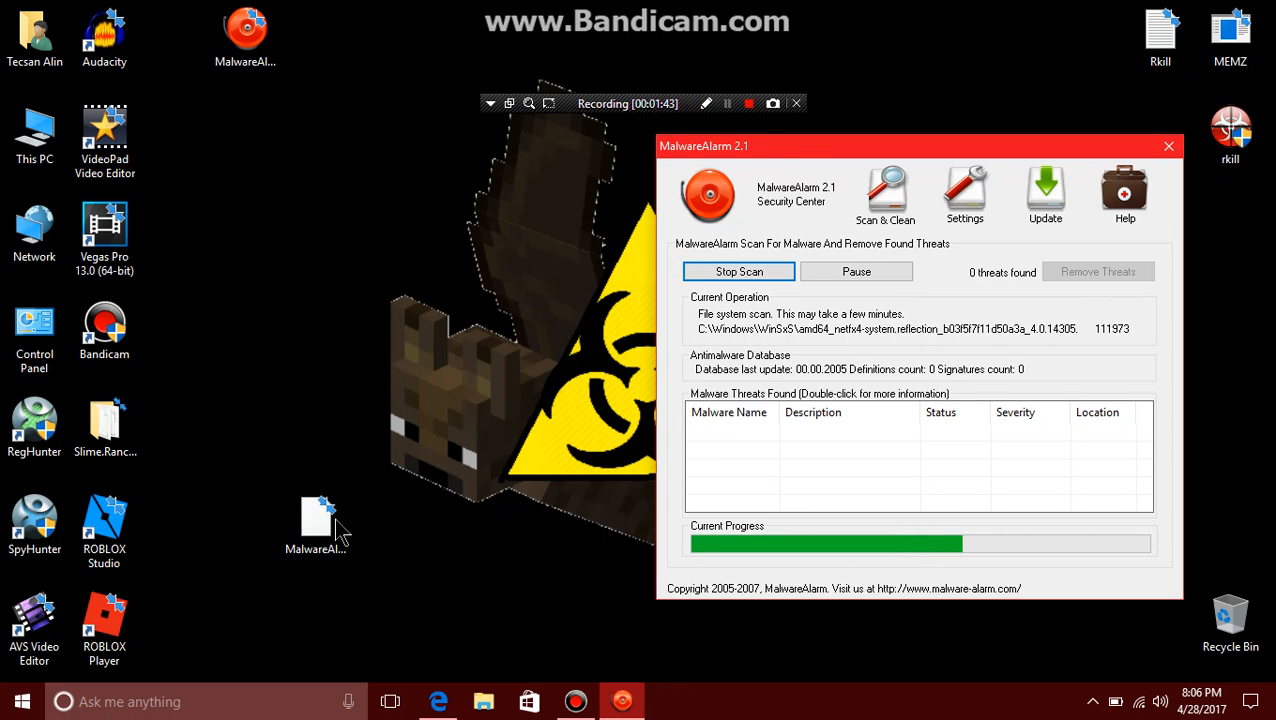
{"action": "left_click_drag", "start_coordinate": [316, 520], "coordinate": [244, 140]}
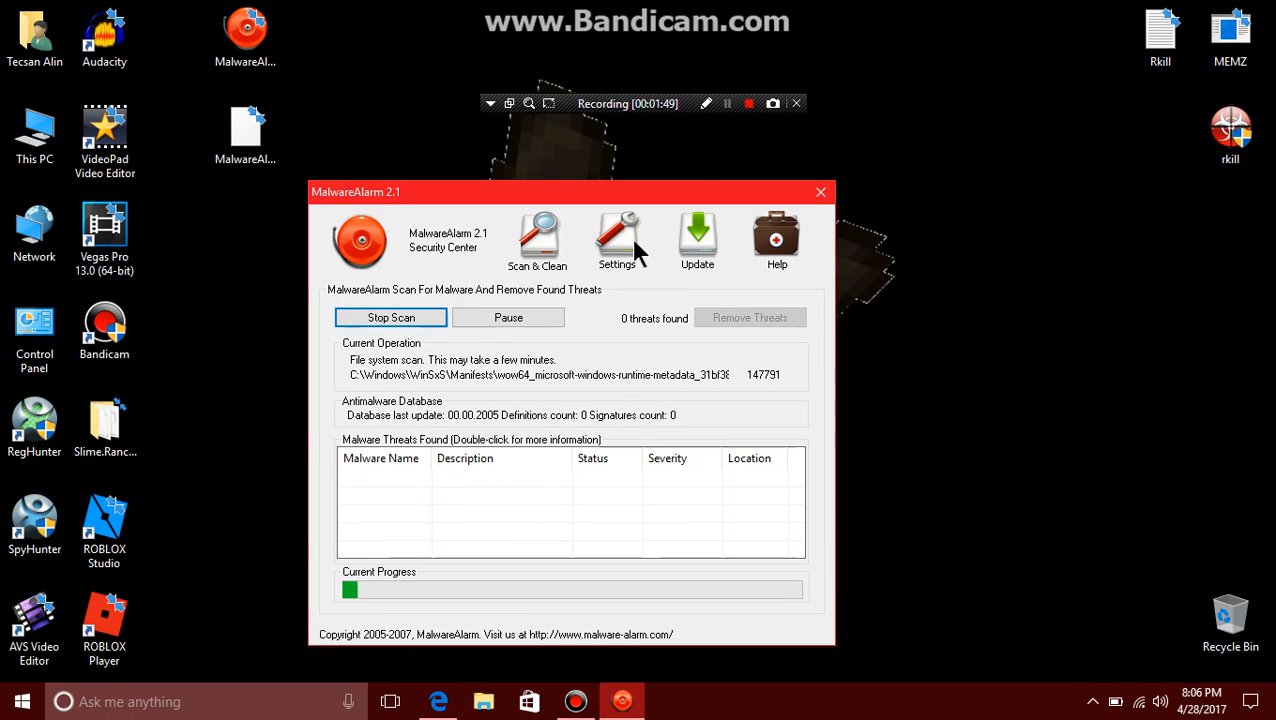
Step: With the scan finished at zero threats, view Update, Scan & Clean, Update again and the About page
{"action": "left_click", "coordinate": [698, 236]}
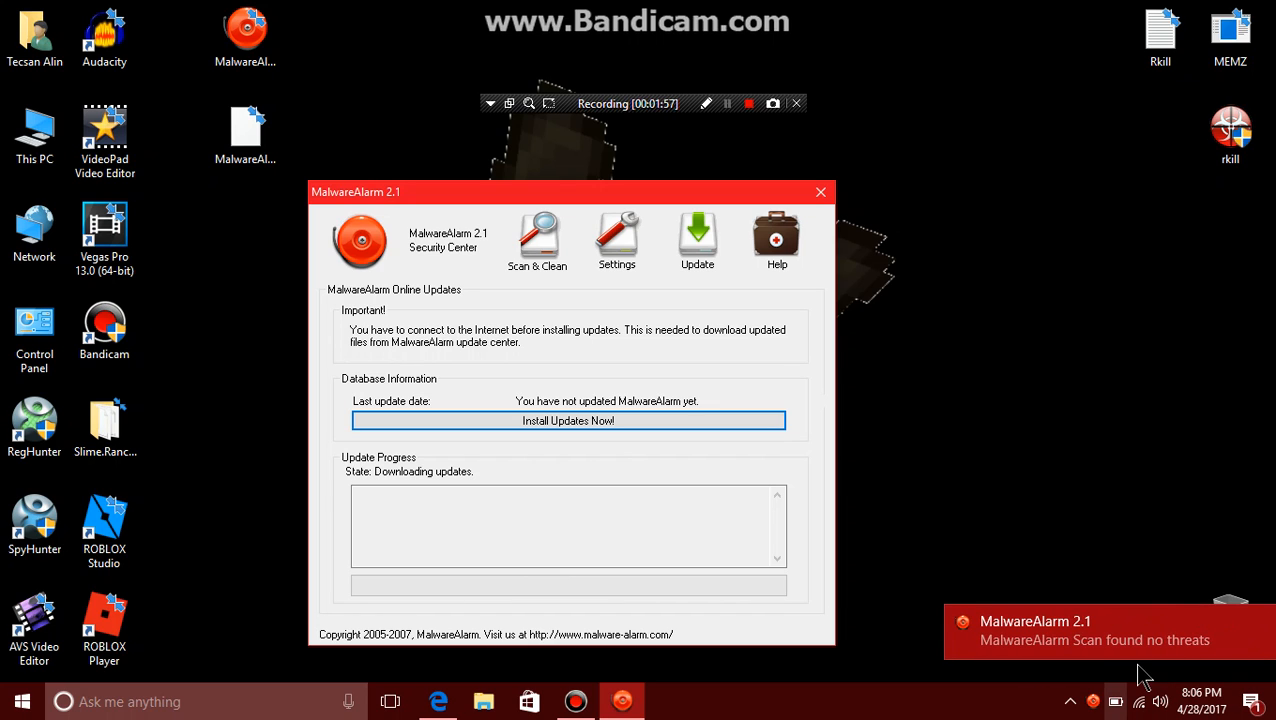
{"action": "left_click", "coordinate": [536, 238]}
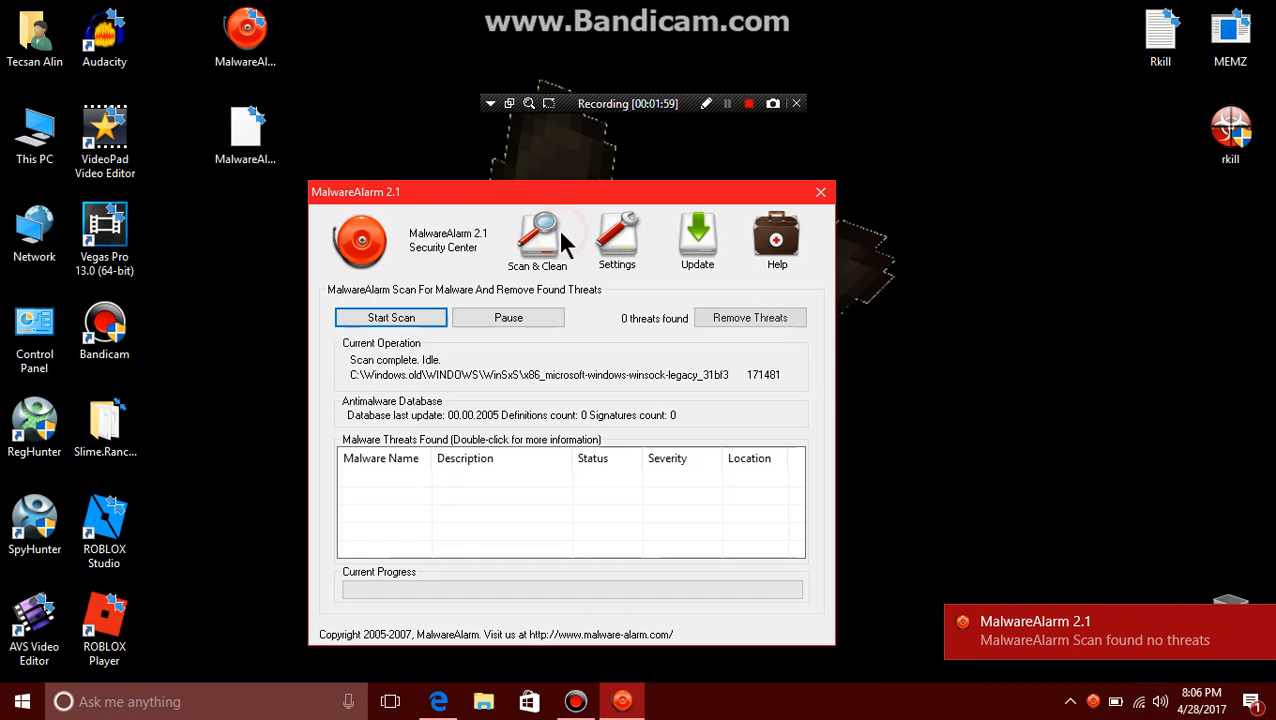
{"action": "left_click", "coordinate": [698, 238]}
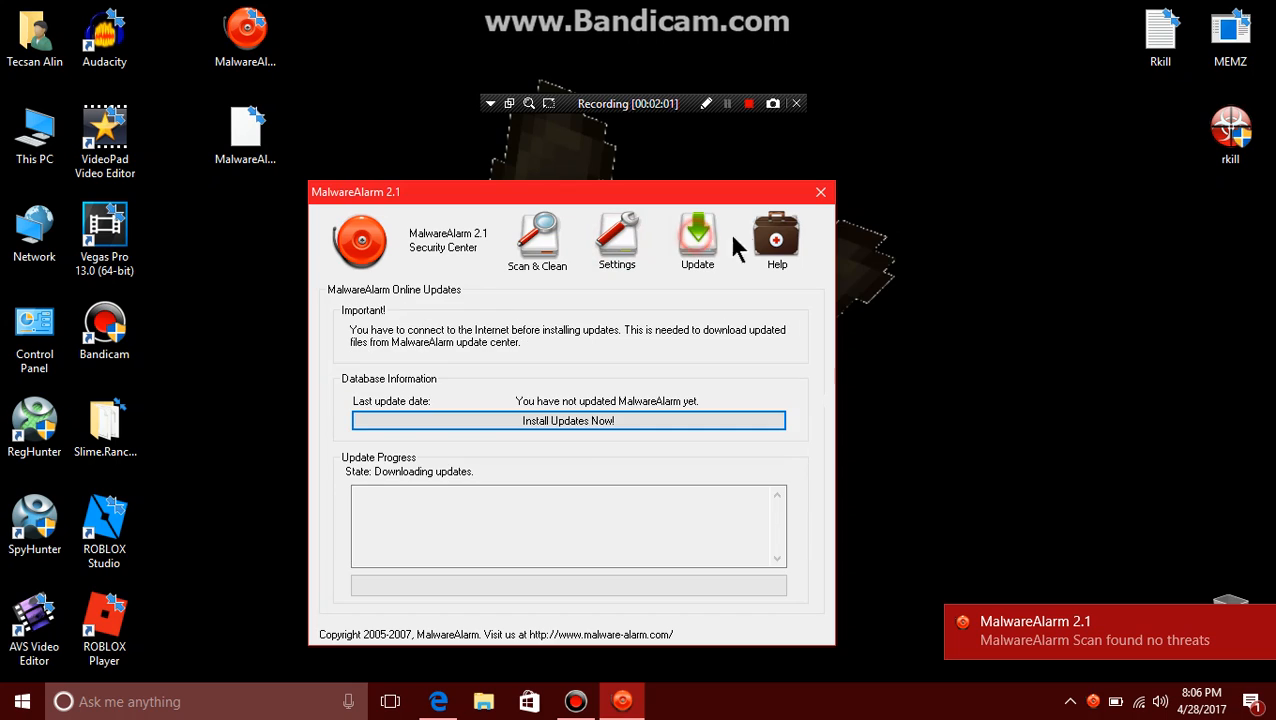
{"action": "left_click", "coordinate": [776, 240]}
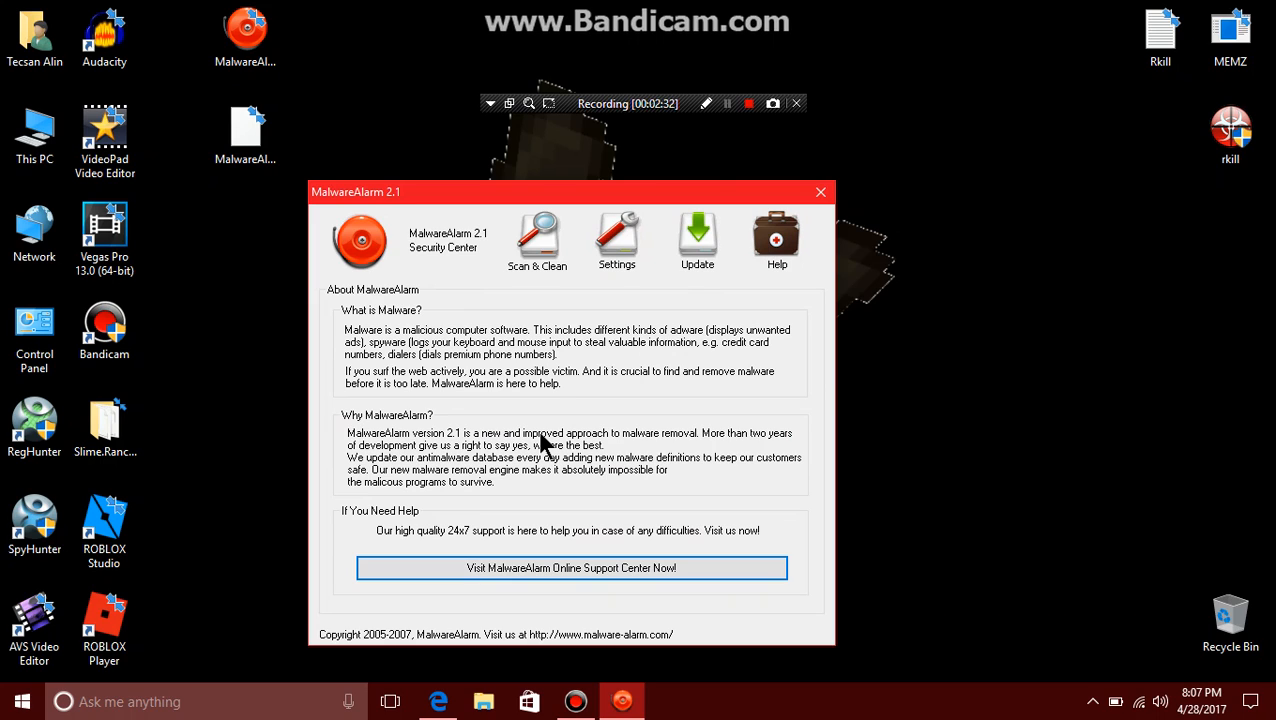
{"action": "mouse_move", "coordinate": [516, 230]}
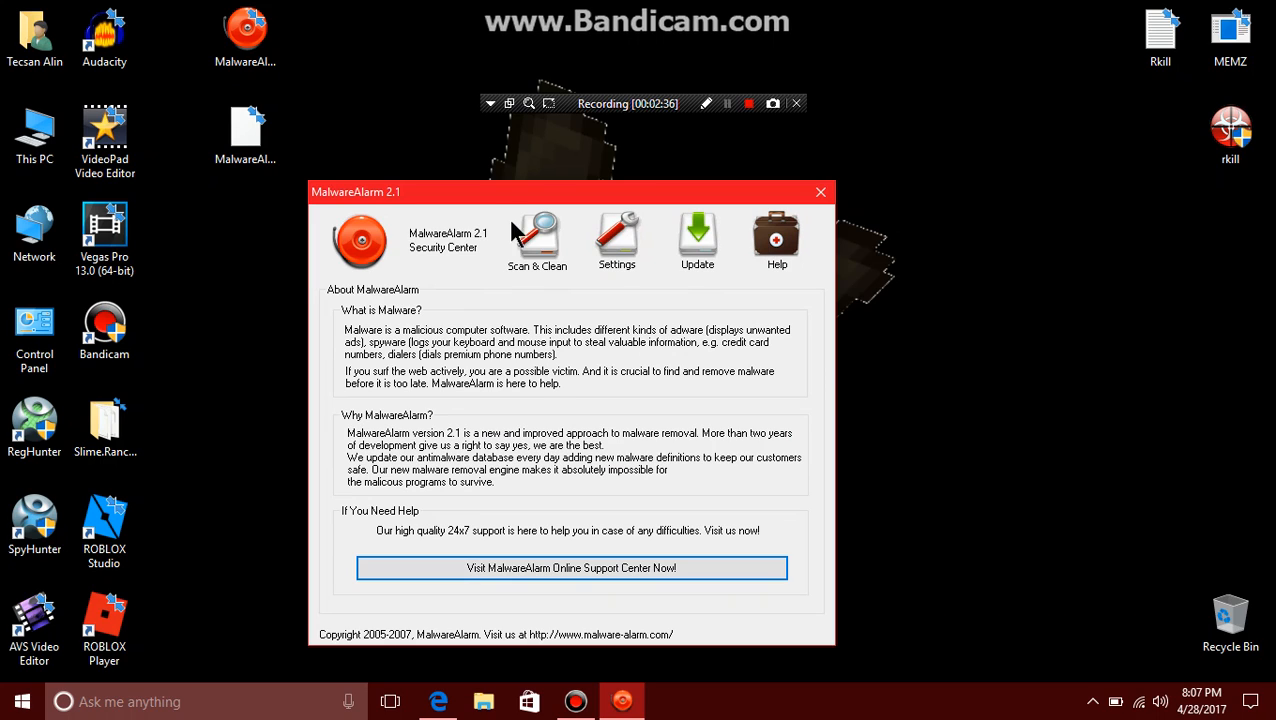
{"action": "mouse_move", "coordinate": [358, 284]}
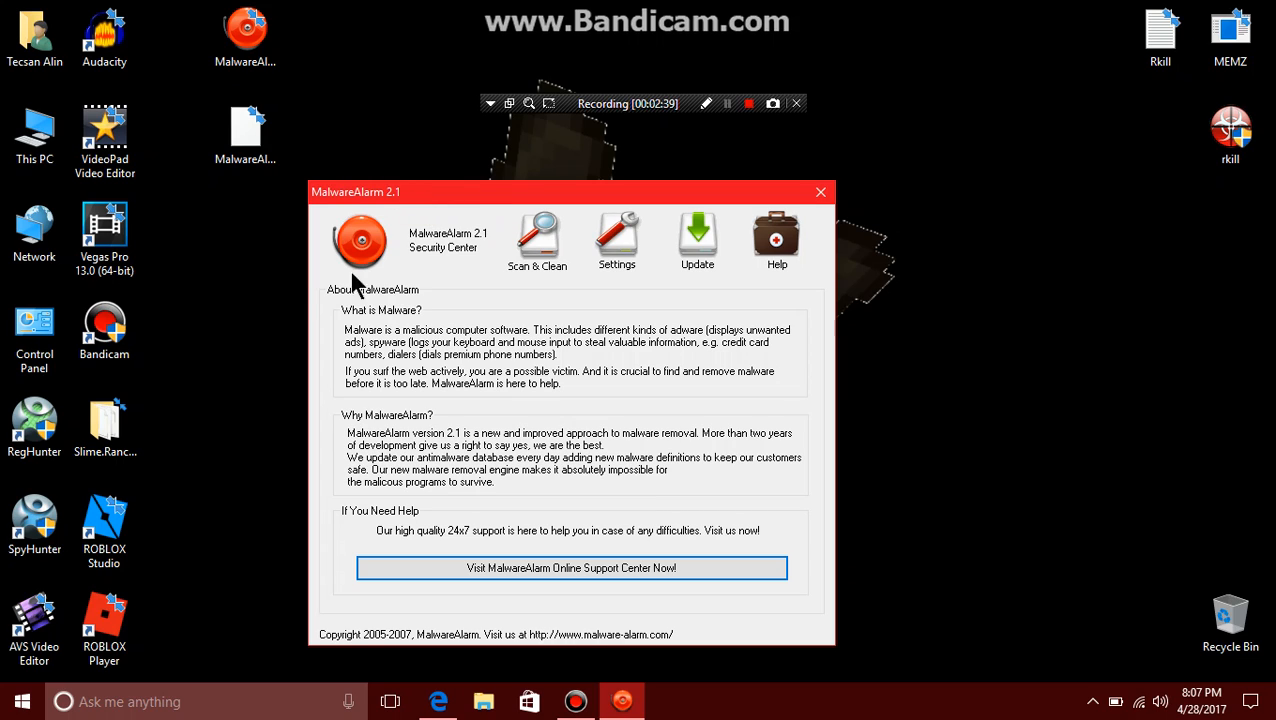
{"action": "mouse_move", "coordinate": [516, 356]}
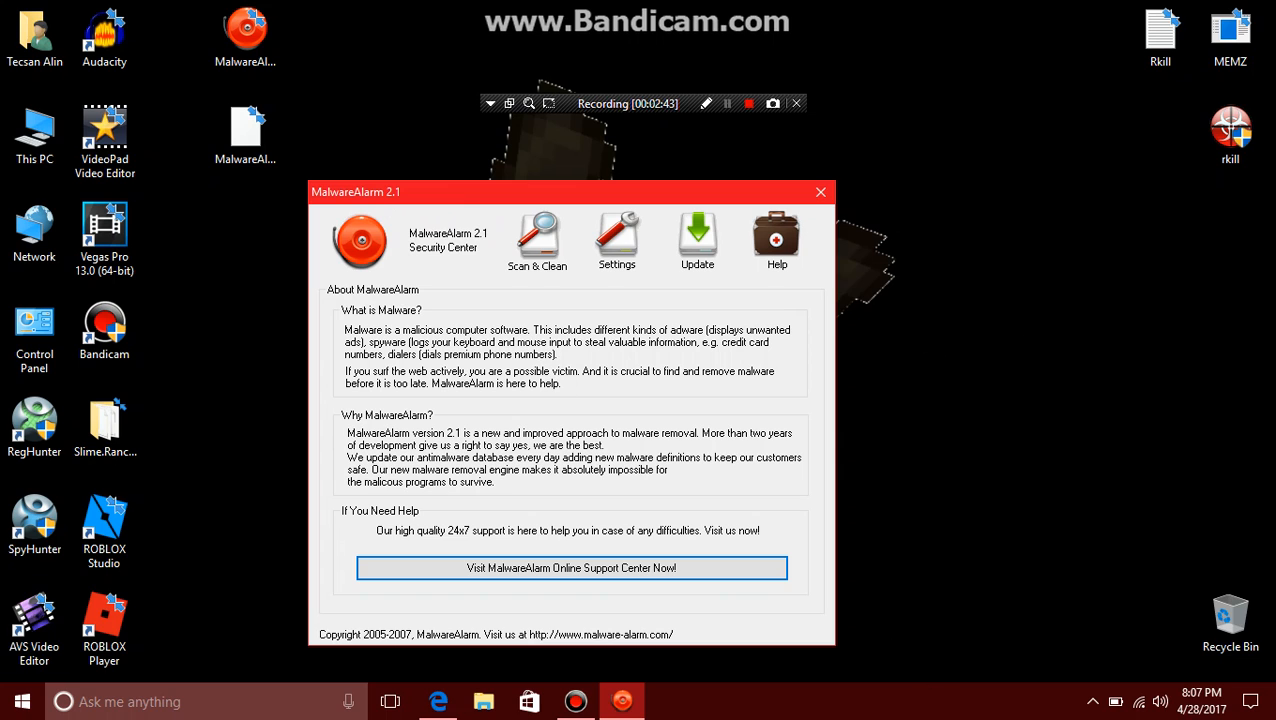
{"action": "mouse_move", "coordinate": [536, 236]}
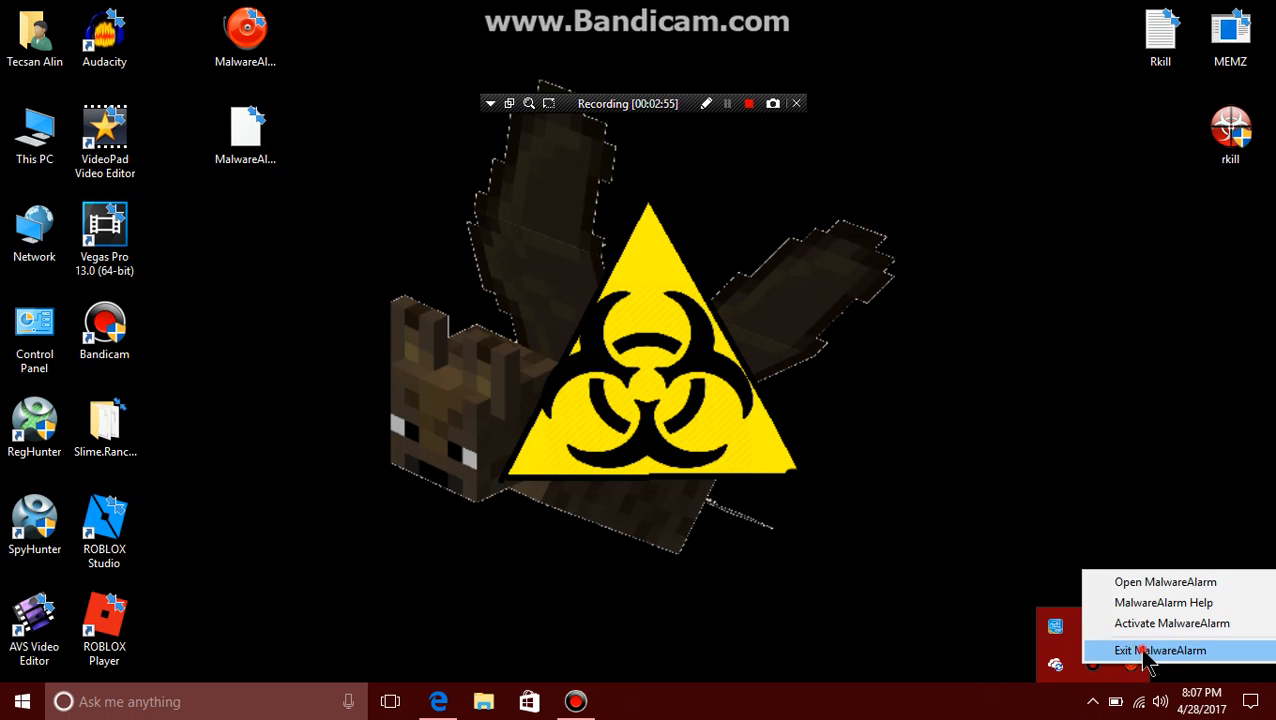
Step: Exit MalwareAlarm from its tray icon menu, leaving only the desktop
{"action": "left_click", "coordinate": [1160, 650]}
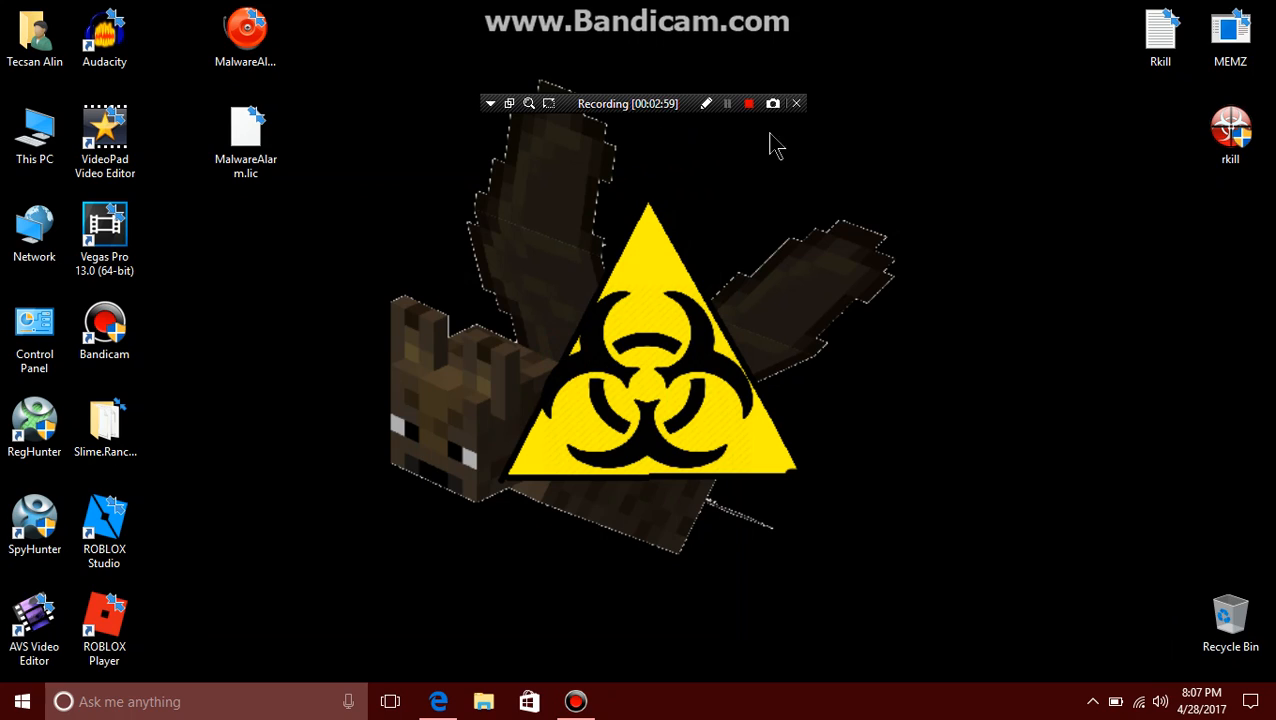
{"action": "left_click", "coordinate": [728, 104]}
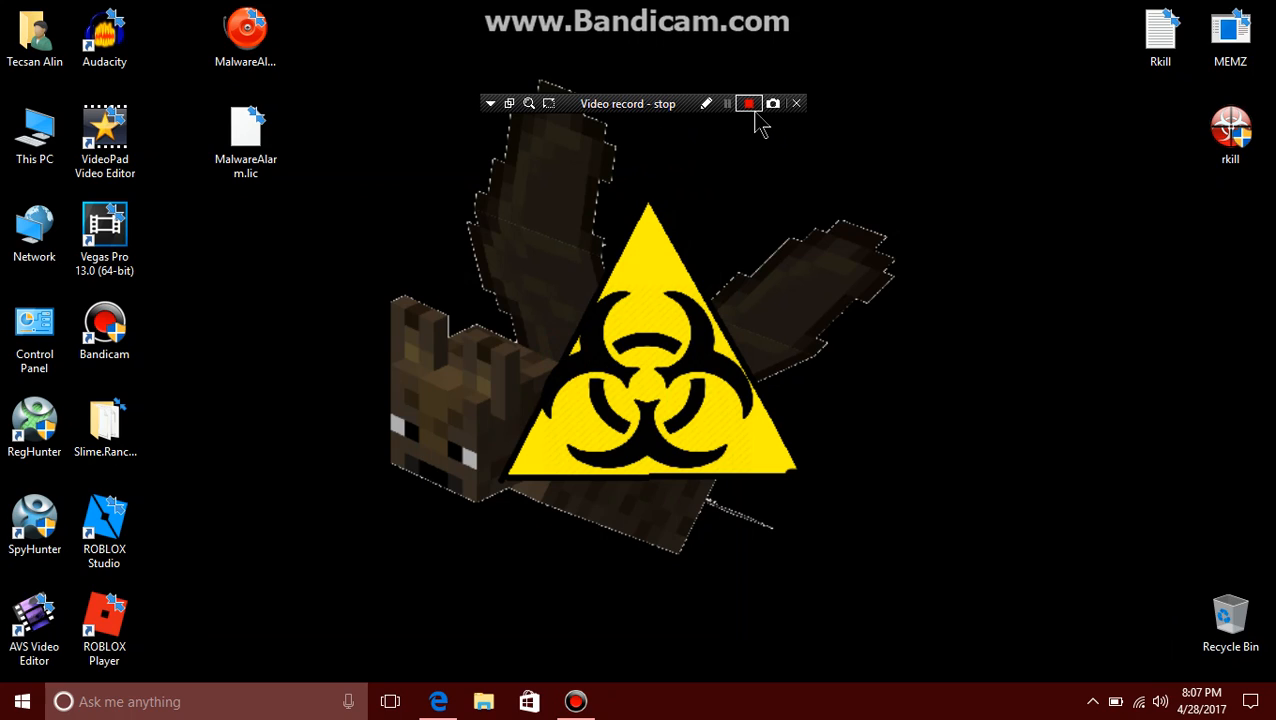